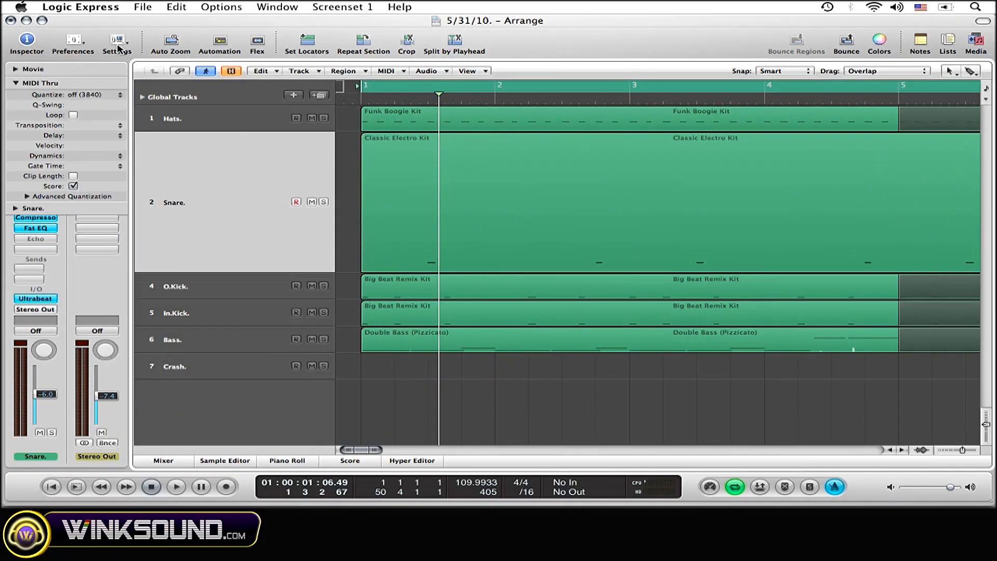
Step: Bring up the Recording page of the Project Settings from the toolbar Settings menu
click(117, 44)
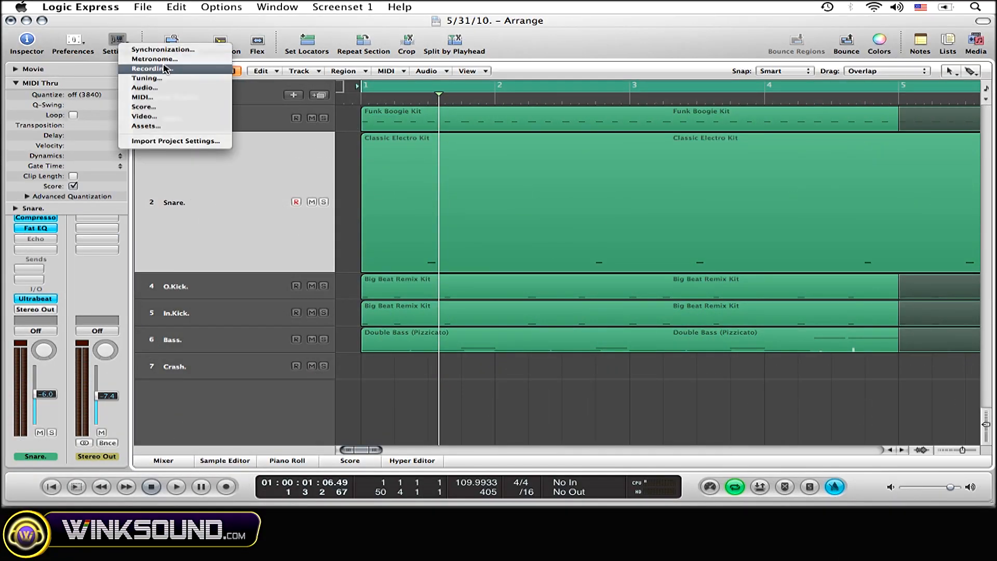
click(148, 68)
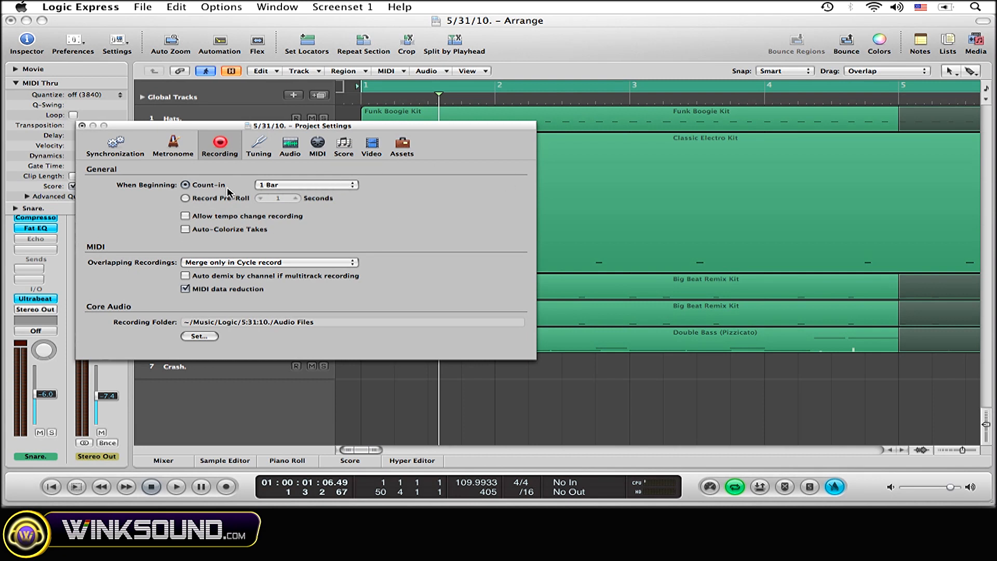
mouse_move(215, 191)
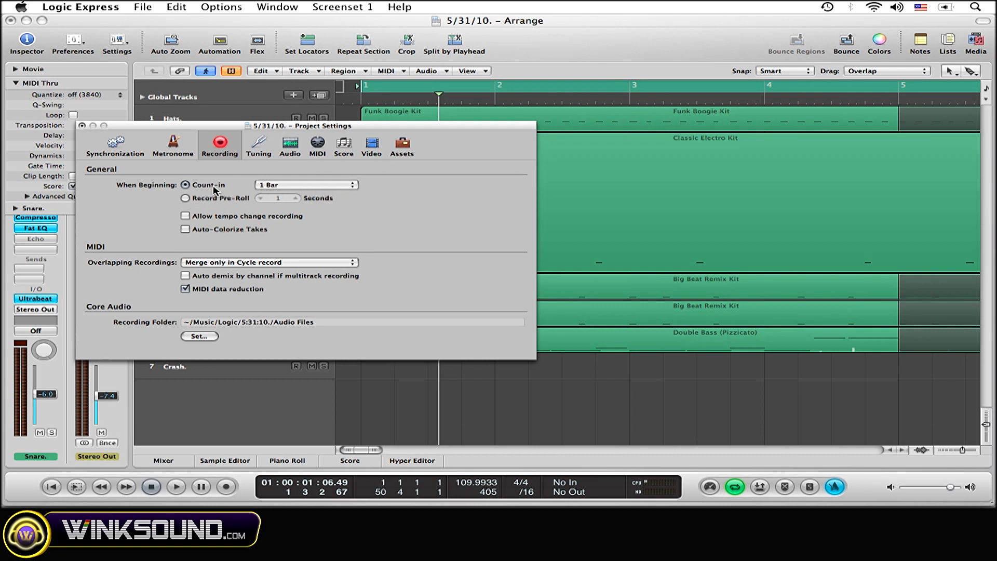
mouse_move(281, 195)
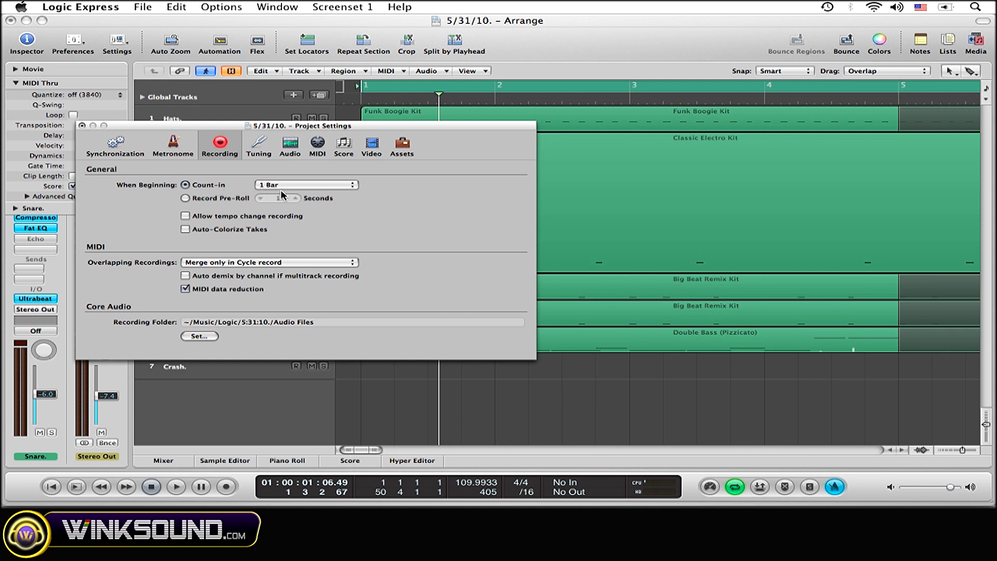
mouse_move(294, 194)
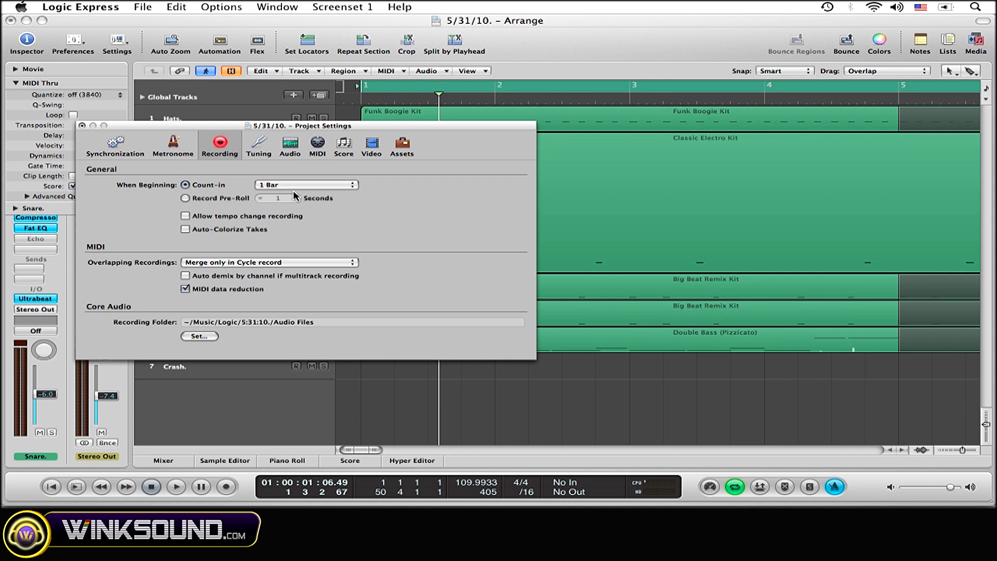
mouse_move(198, 204)
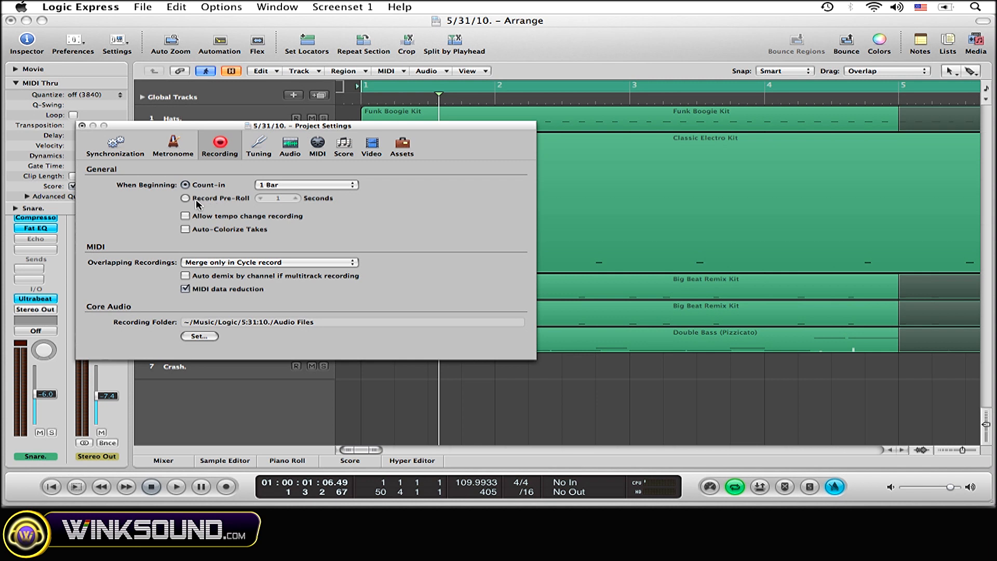
Step: Try the seconds pre-roll, then return to a count-in and review the available count-in lengths, keeping 1 Bar
click(185, 197)
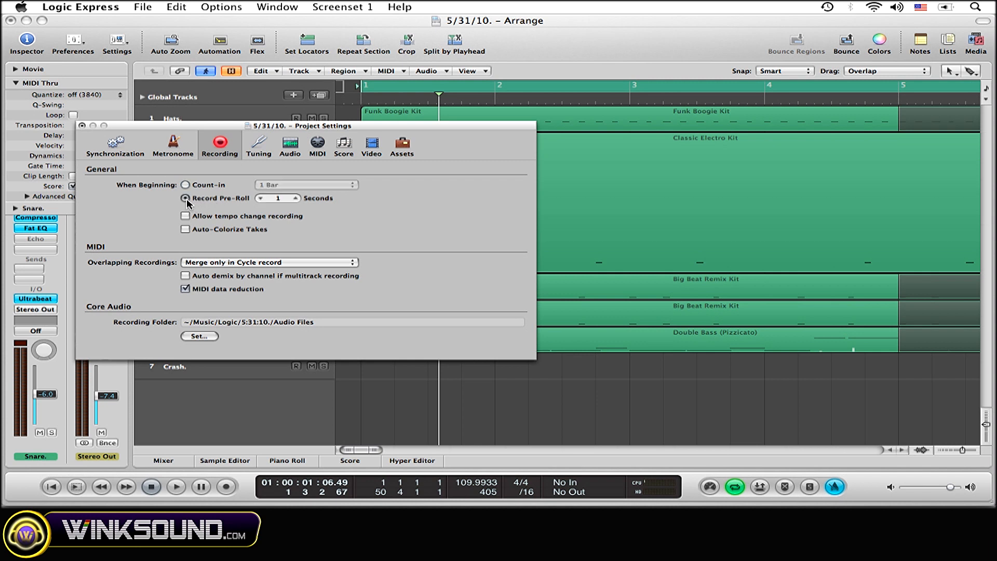
click(185, 198)
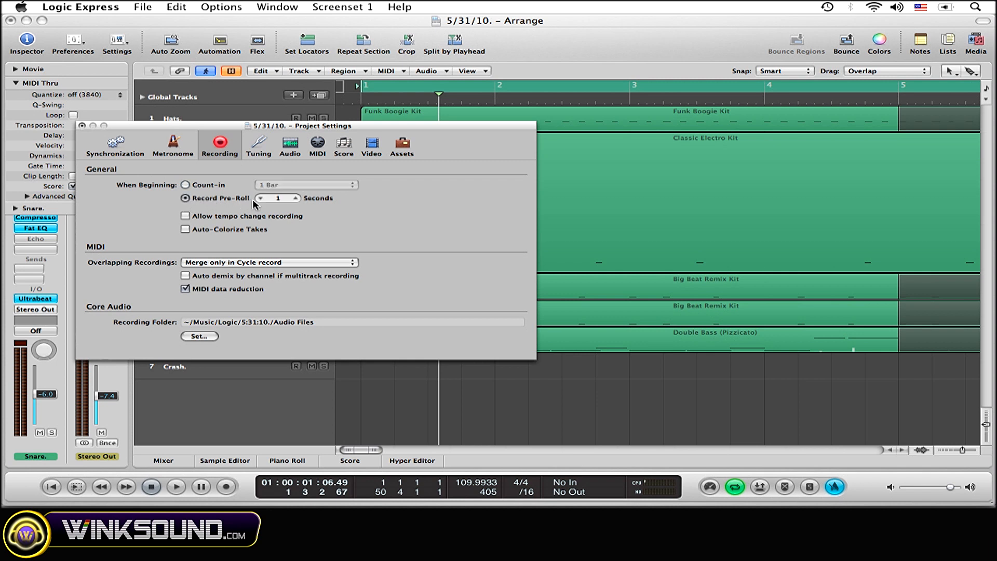
click(186, 185)
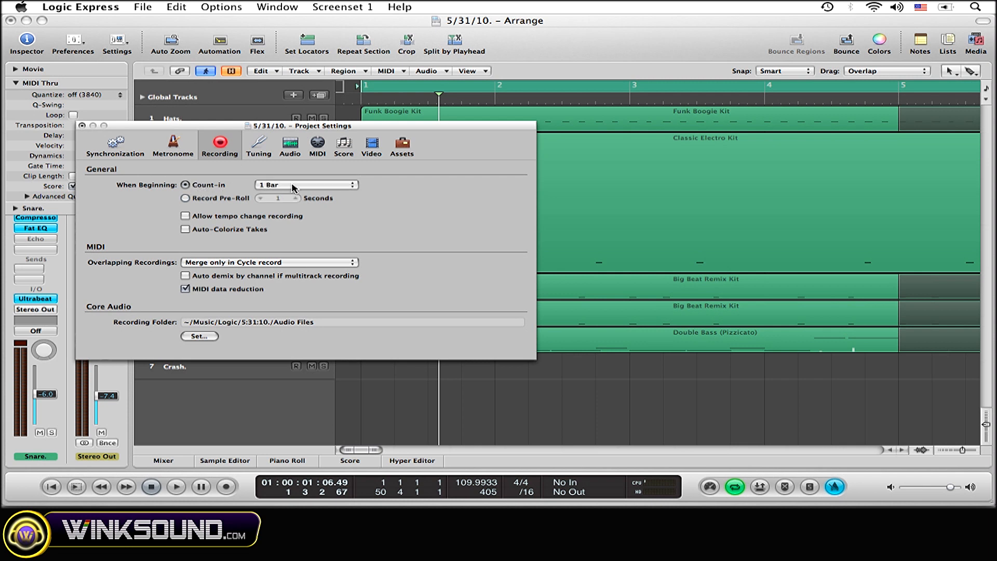
click(305, 185)
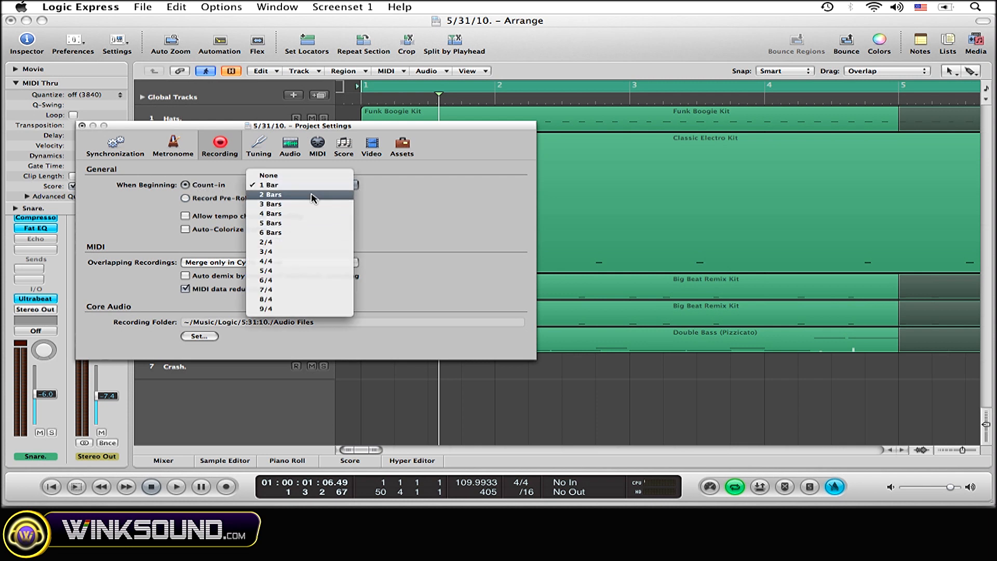
mouse_move(308, 197)
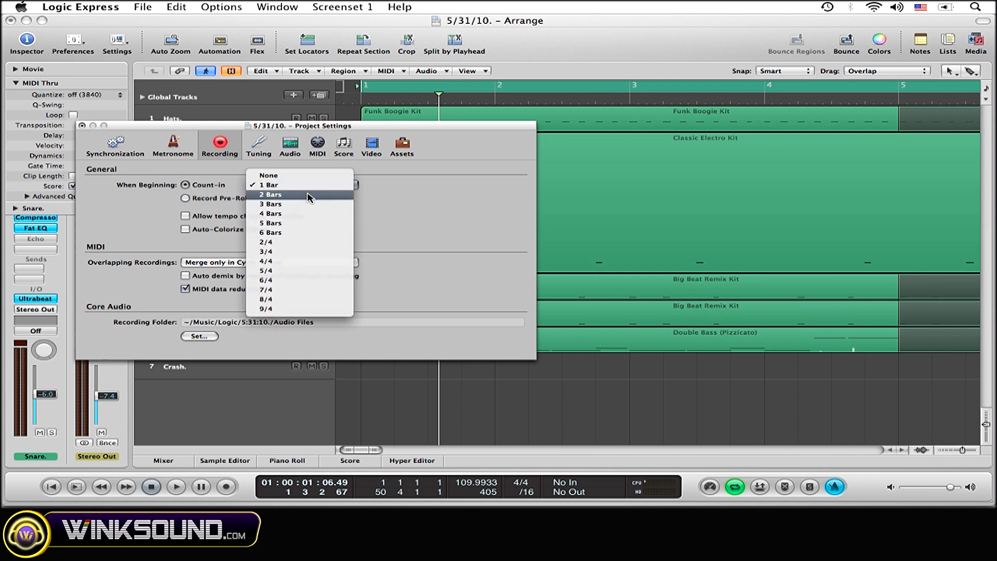
click(269, 185)
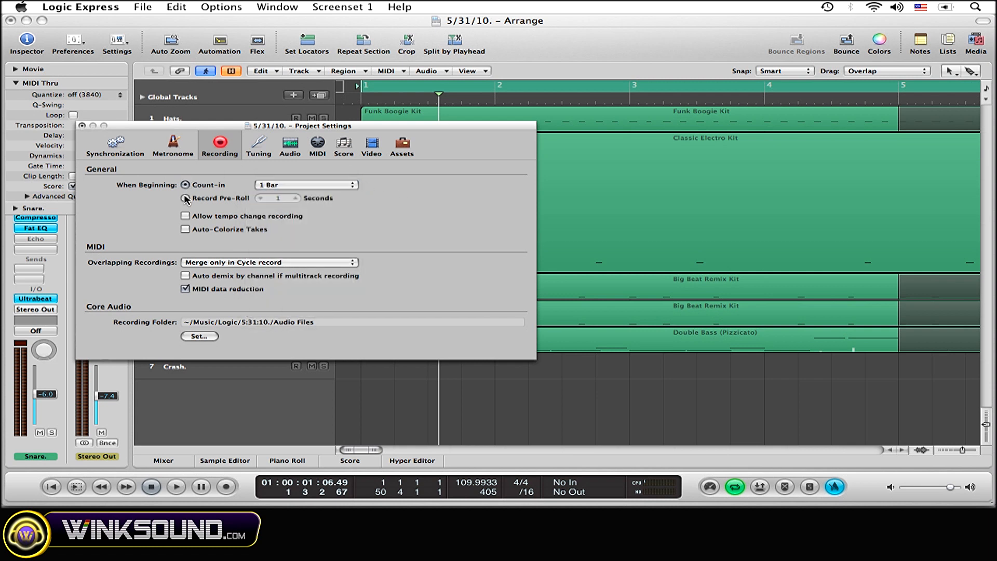
Step: Switch to the seconds pre-roll again and step its length up and back down
click(185, 197)
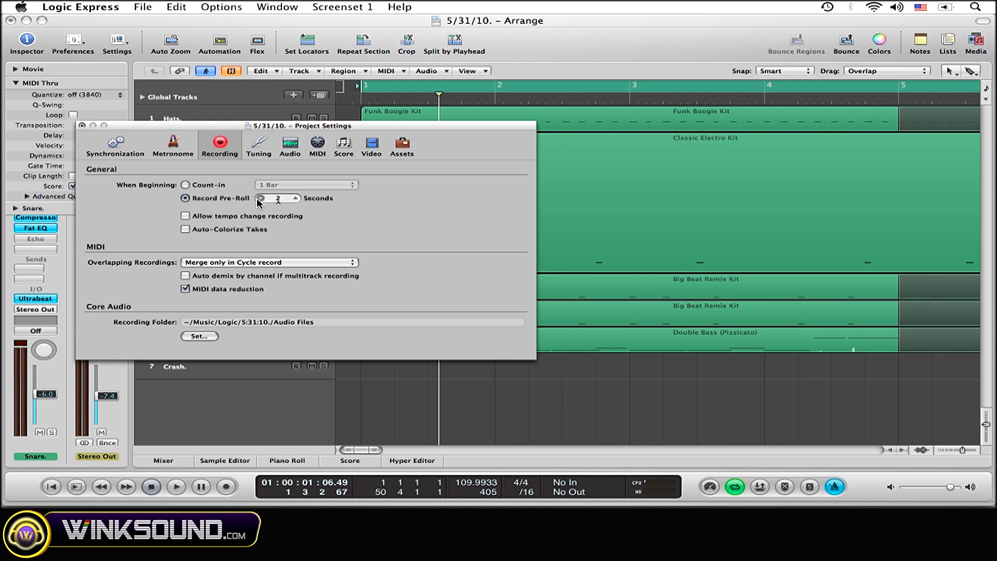
click(294, 195)
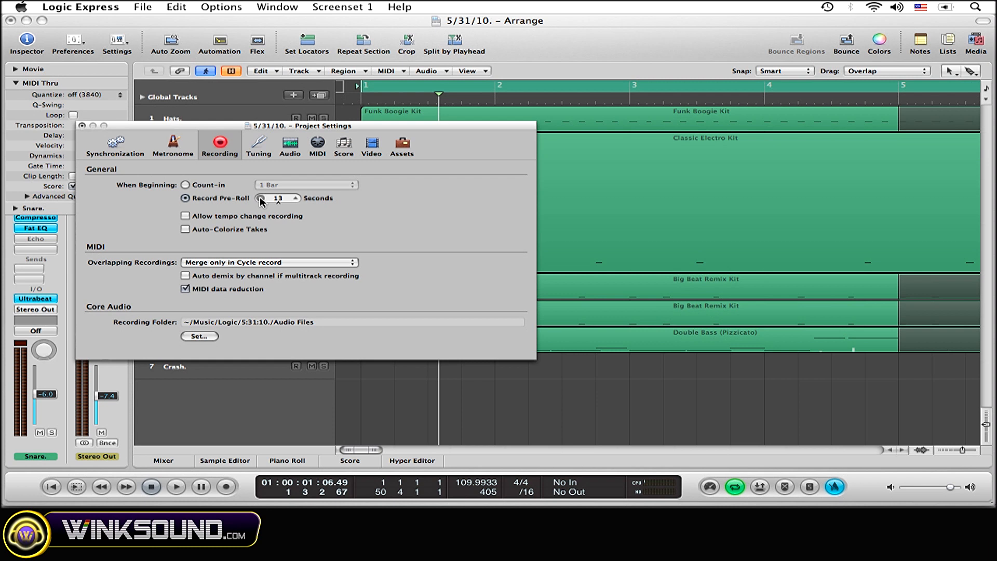
click(261, 197)
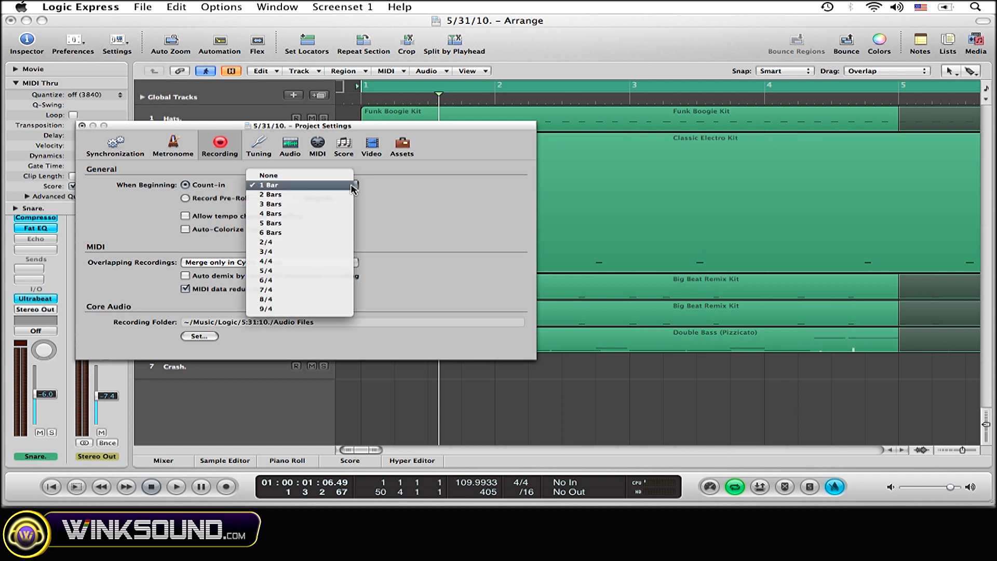
Step: Set the count-in length to 1 Bar
click(267, 184)
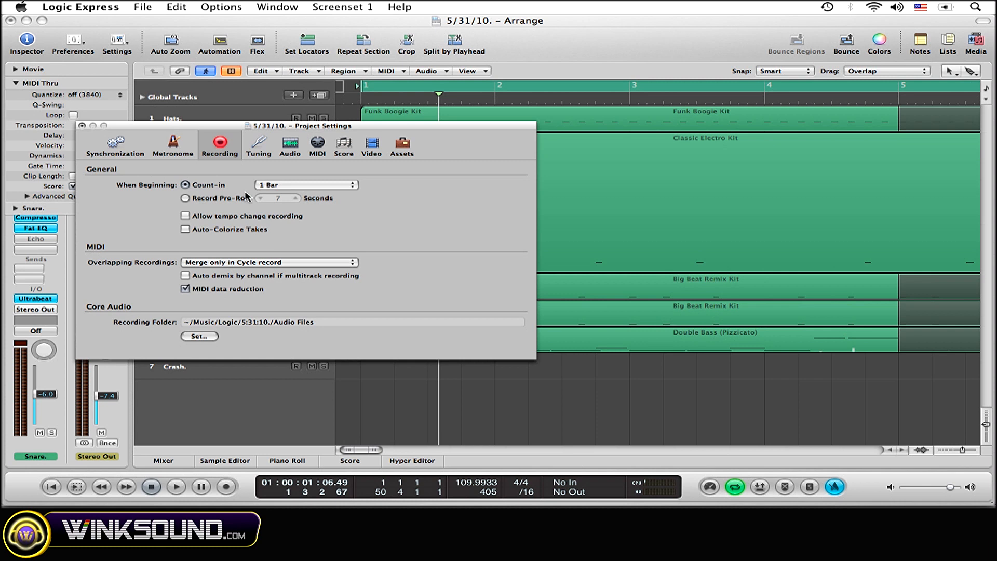
mouse_move(102, 141)
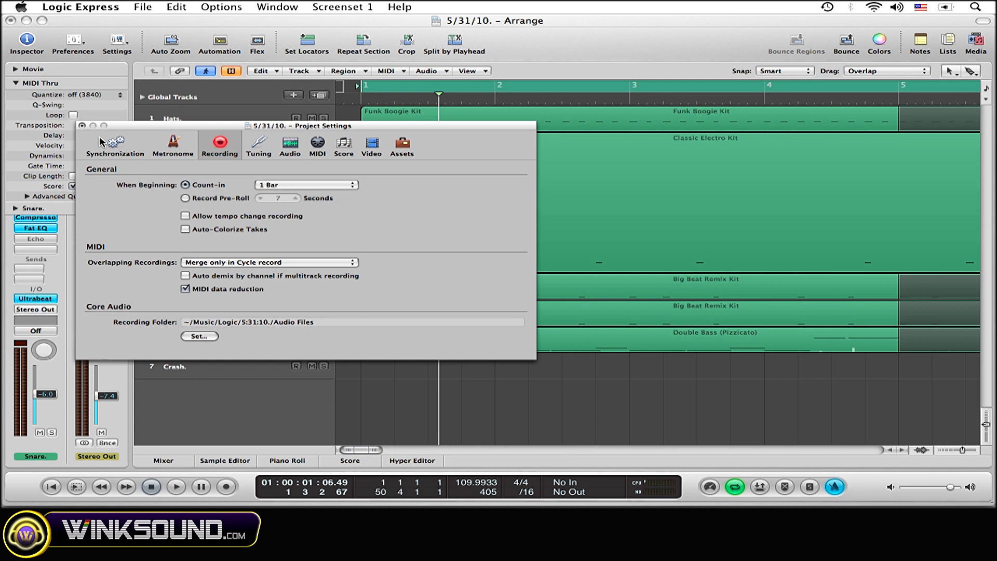
Step: Close Project Settings and start recording so it begins with the one-bar count-in
click(82, 125)
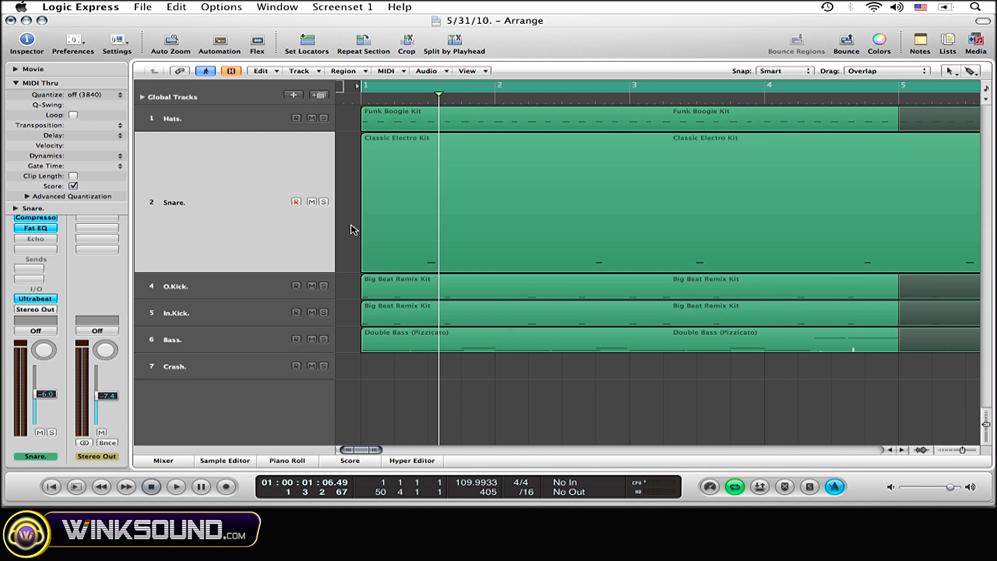
mouse_move(727, 412)
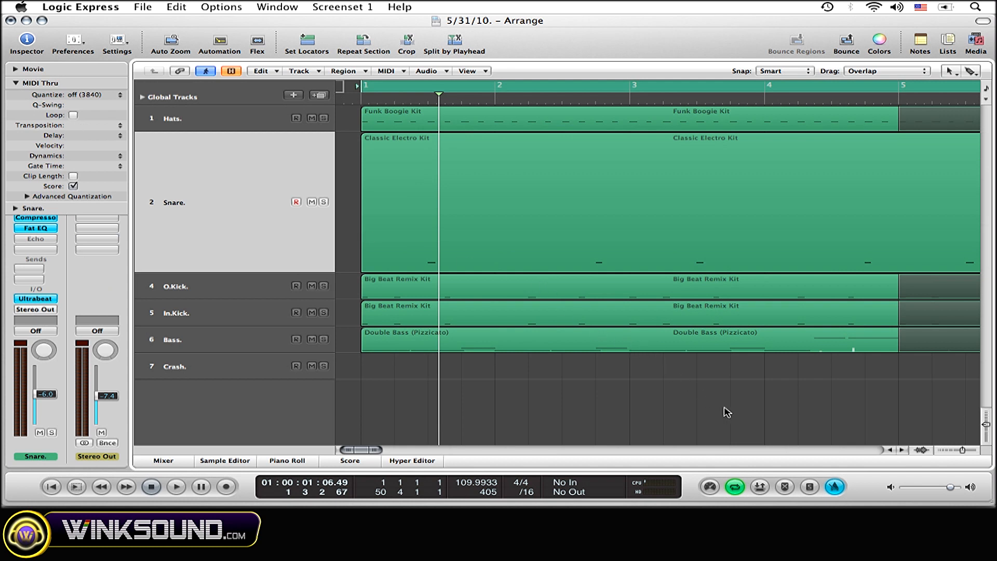
mouse_move(602, 470)
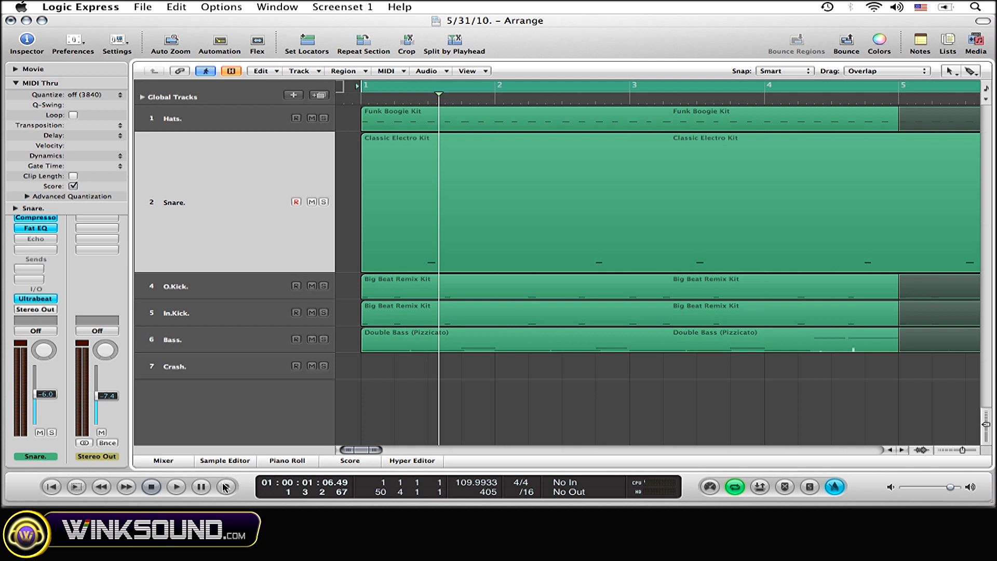
click(175, 486)
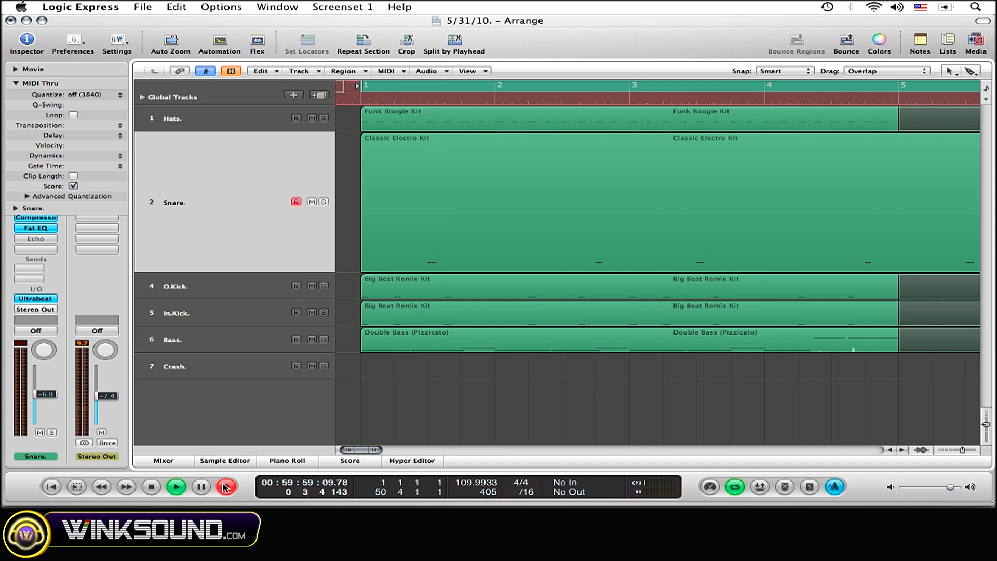
click(150, 486)
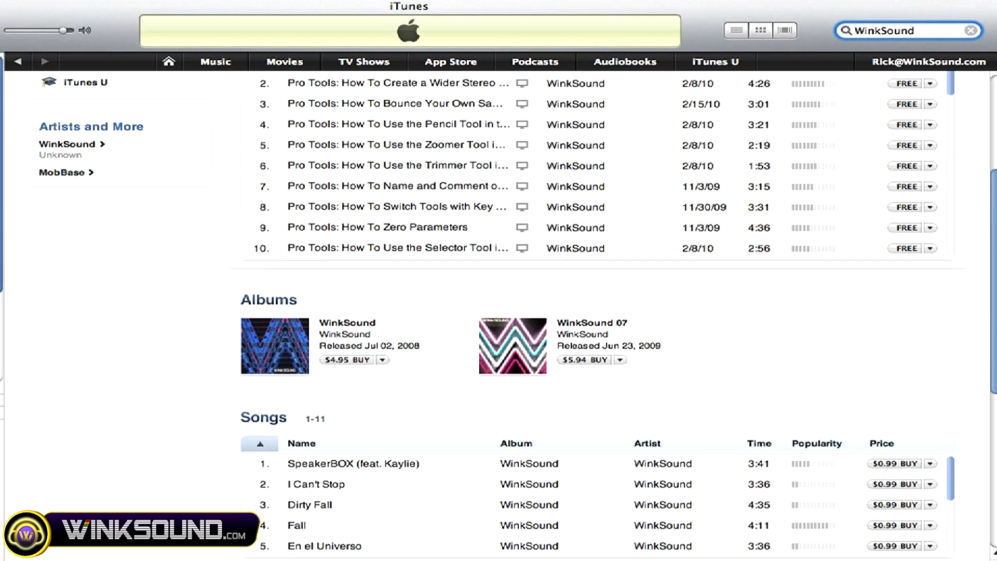
Step: Go to the WinkSound app's store page from the search results
click(62, 172)
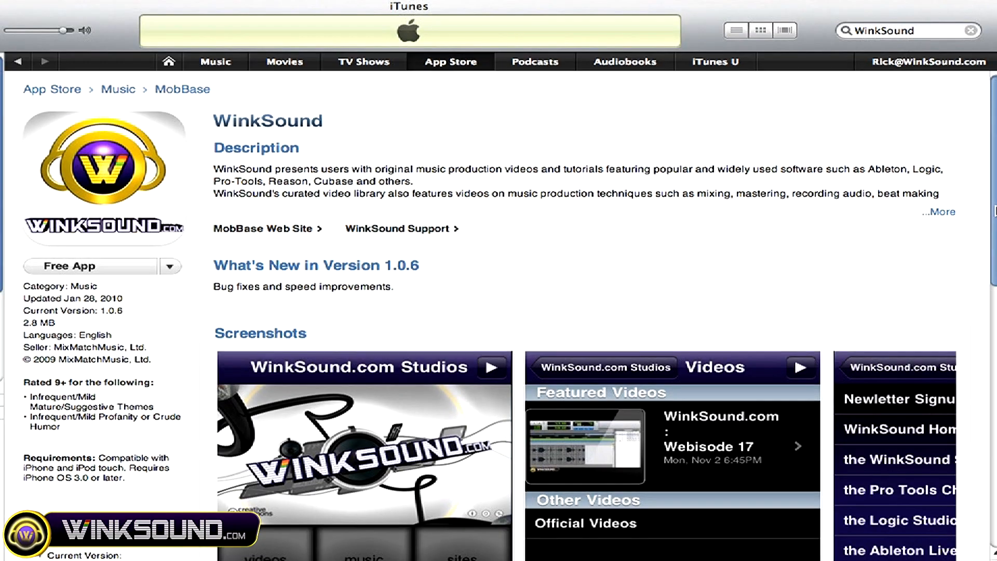